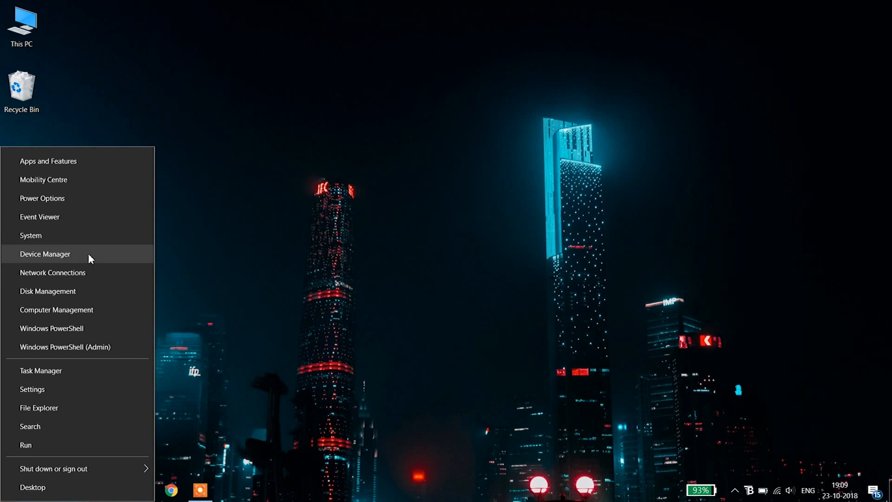
Launch Device Manager, expand Display adaptors and select the Intel(R) UHD Graphics 620 adapter
{"action": "left_click", "coordinate": [45, 254]}
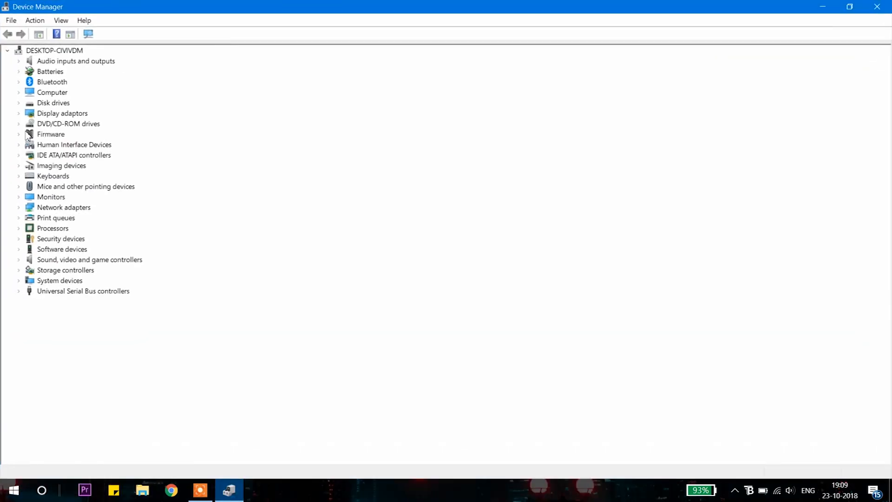
{"action": "left_click", "coordinate": [19, 113]}
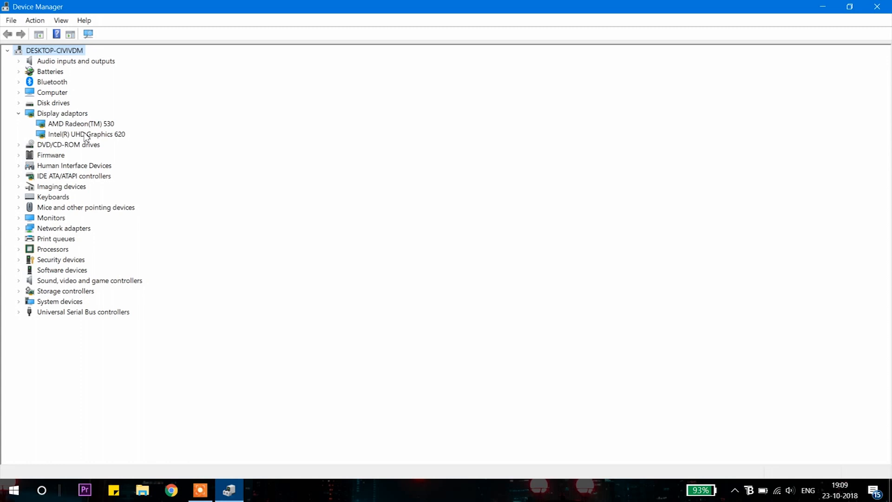
{"action": "left_click", "coordinate": [86, 134]}
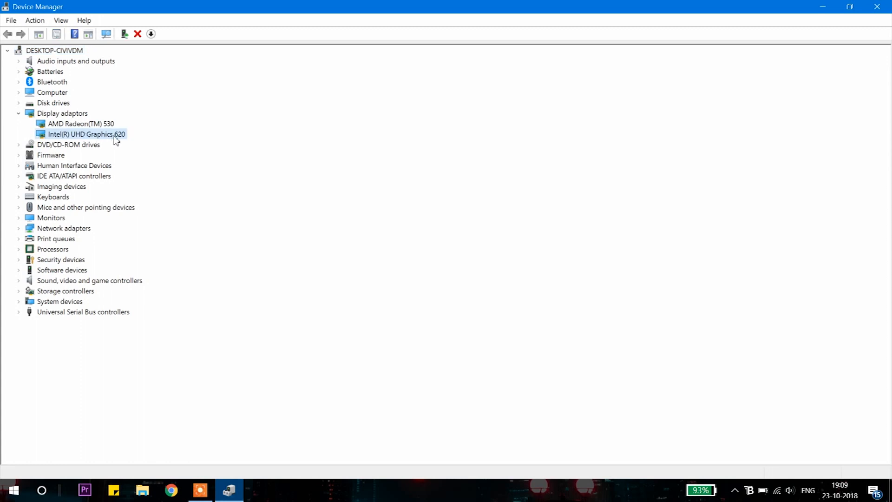
Uninstall the Intel(R) UHD Graphics 620 device with 'Delete the driver software' ticked
{"action": "right_click", "coordinate": [87, 134]}
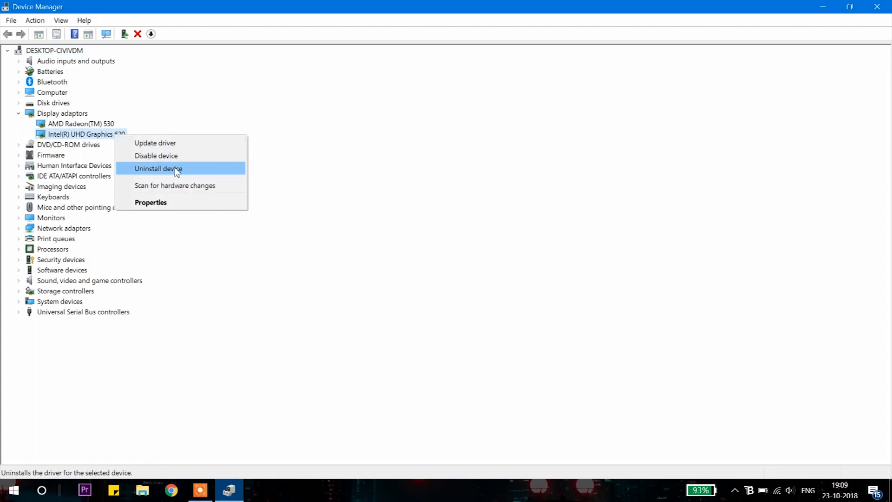
{"action": "left_click", "coordinate": [158, 168]}
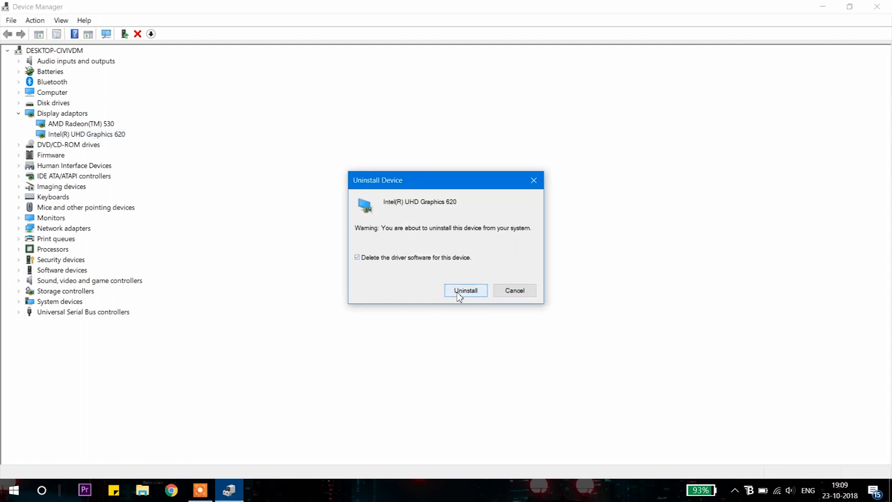
{"action": "left_click", "coordinate": [465, 290]}
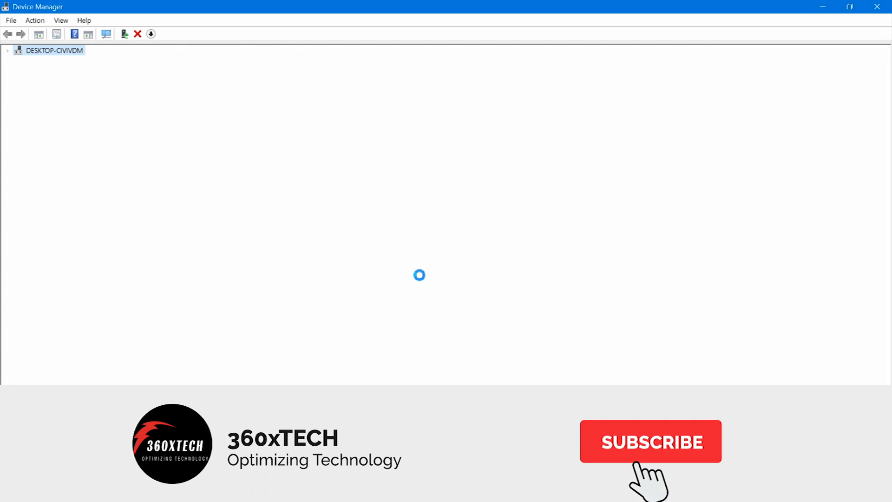
{"action": "left_click", "coordinate": [651, 441]}
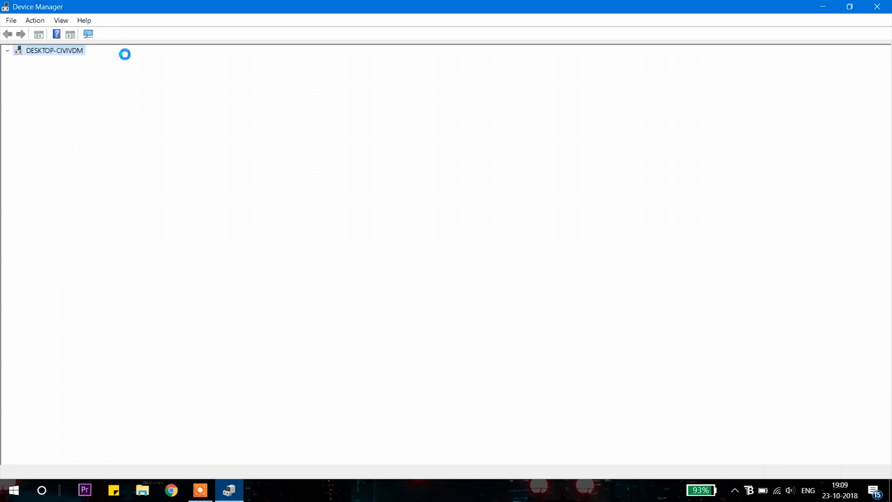
Scan for hardware changes on Video Controller (VGA Compatible) and bring up the Action Center
{"action": "left_click", "coordinate": [54, 50]}
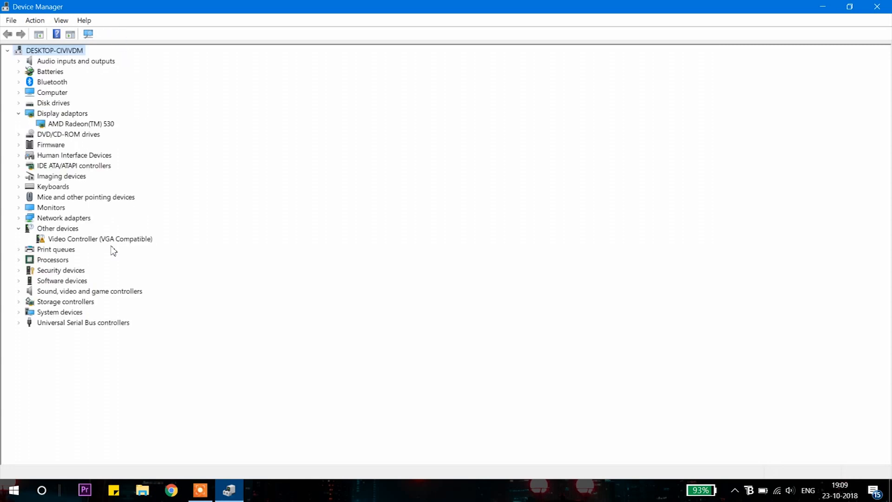
{"action": "right_click", "coordinate": [100, 239]}
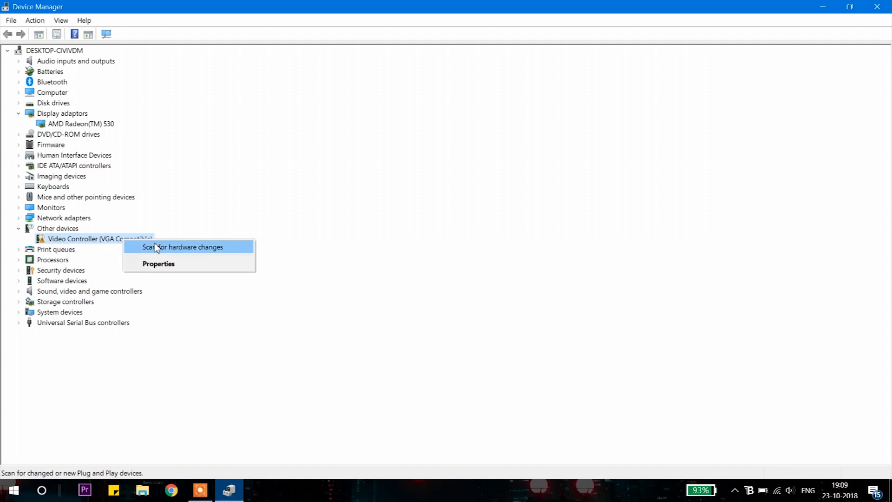
{"action": "left_click", "coordinate": [884, 490]}
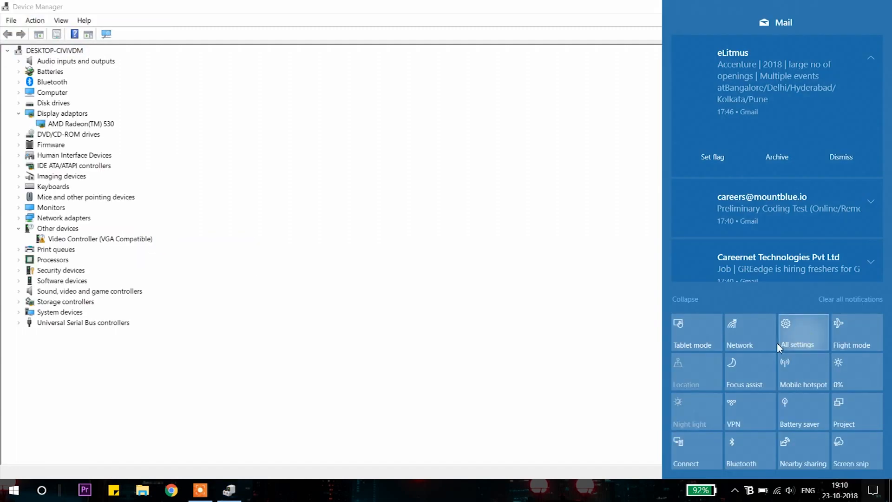
Go from All settings to Update & Security so Windows Update lists the Intel display driver
{"action": "left_click", "coordinate": [803, 333]}
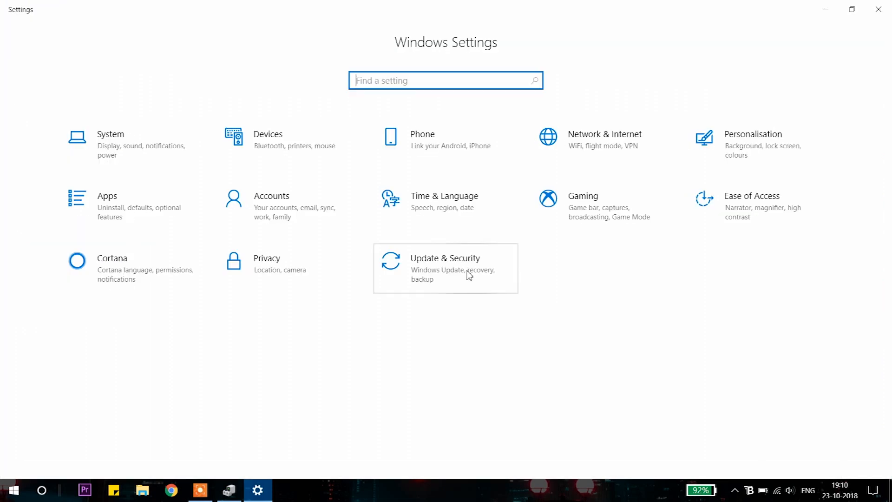
{"action": "left_click", "coordinate": [445, 268]}
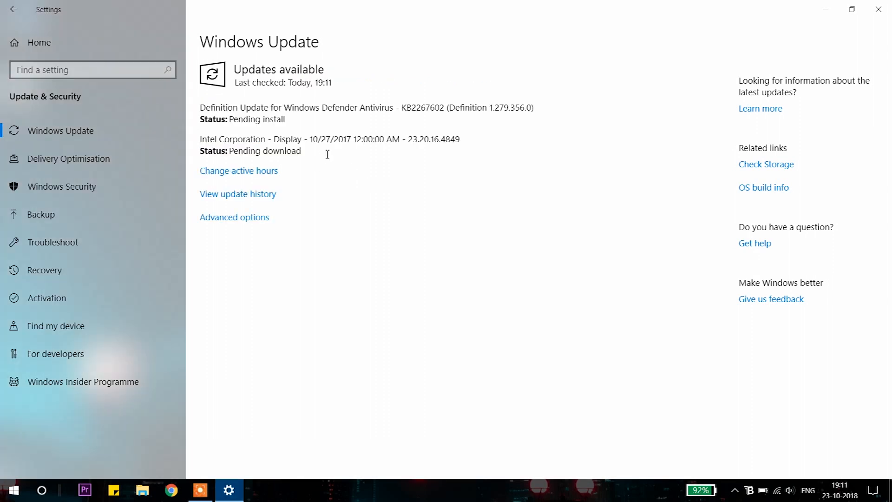
{"action": "mouse_move", "coordinate": [407, 152]}
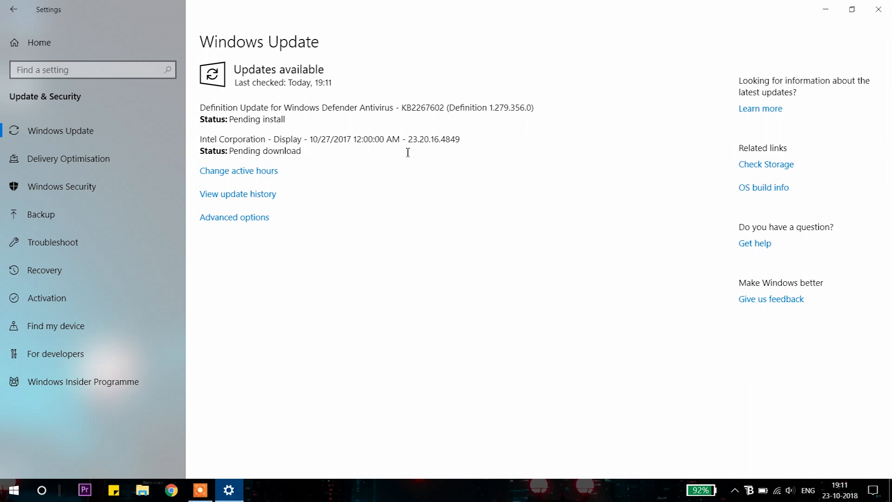
{"action": "double_click", "coordinate": [265, 150]}
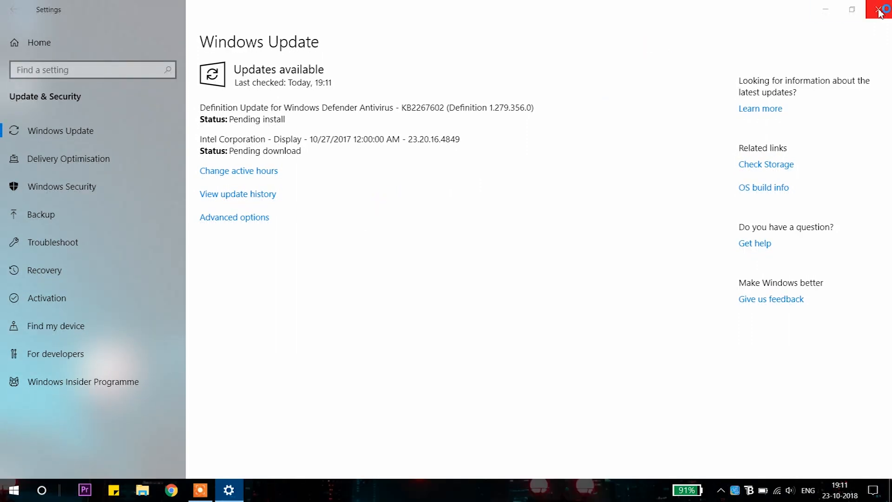
Close Settings, confirm Intel(R) UHD Graphics 620 is back under Display adaptors, and close Device Manager
{"action": "left_click", "coordinate": [881, 10]}
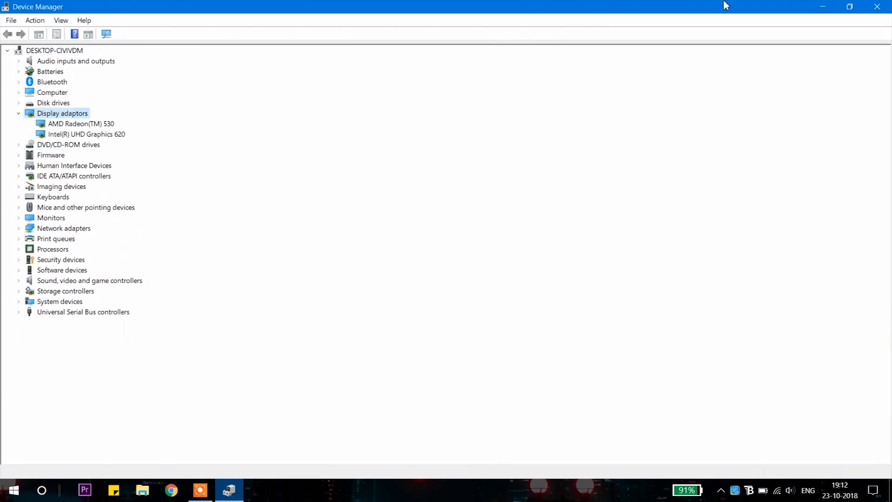
{"action": "mouse_move", "coordinate": [876, 6]}
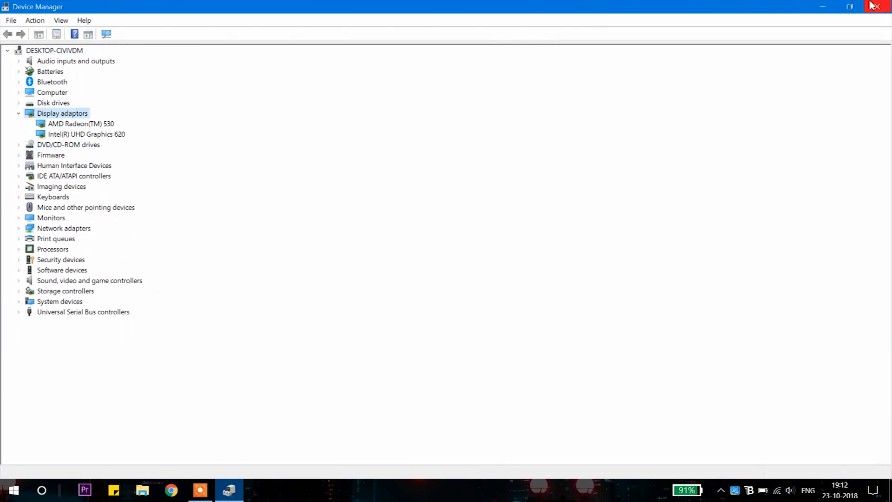
{"action": "left_click", "coordinate": [877, 6]}
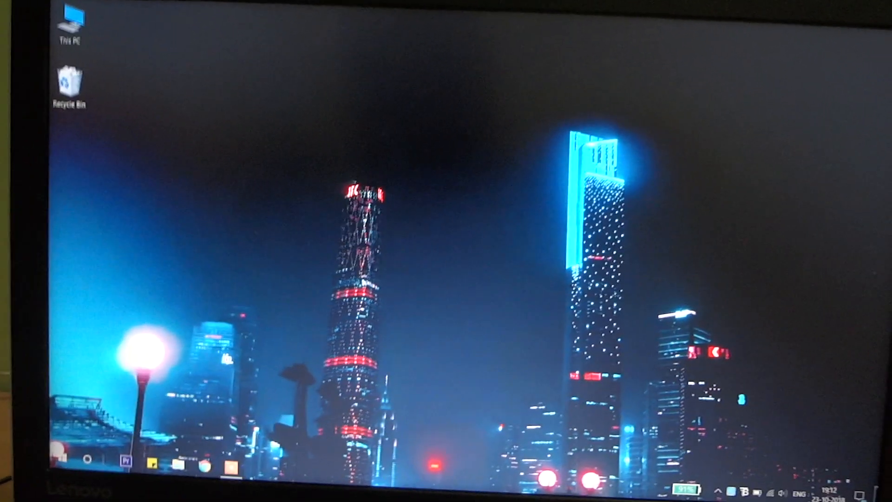